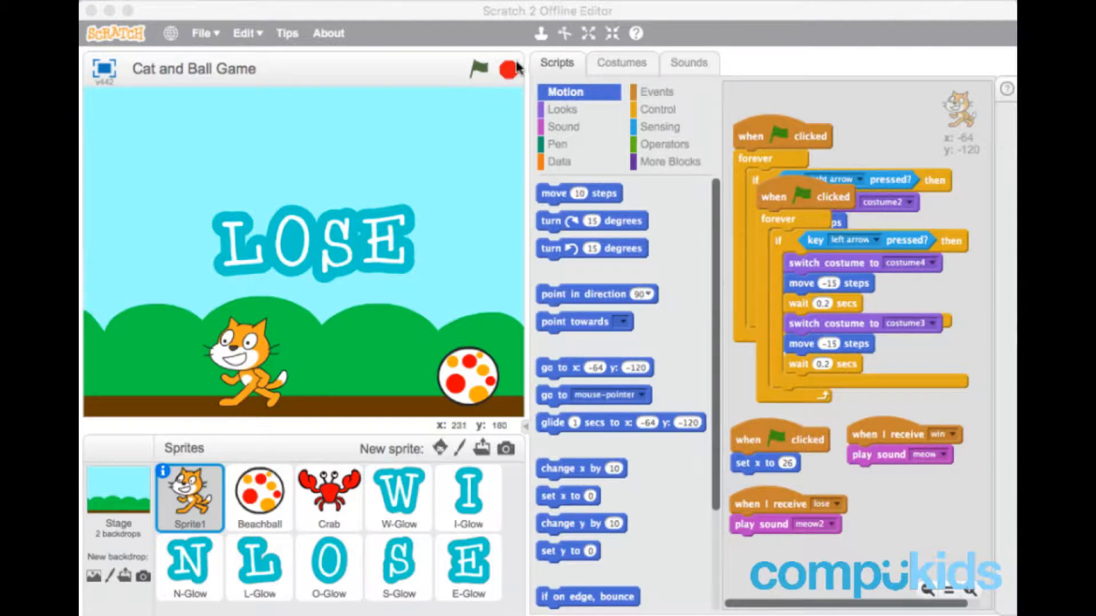
# - Run the Cat and Ball Game with the green flag and watch WIN and LOSE both appear
pyautogui.click(479, 70)
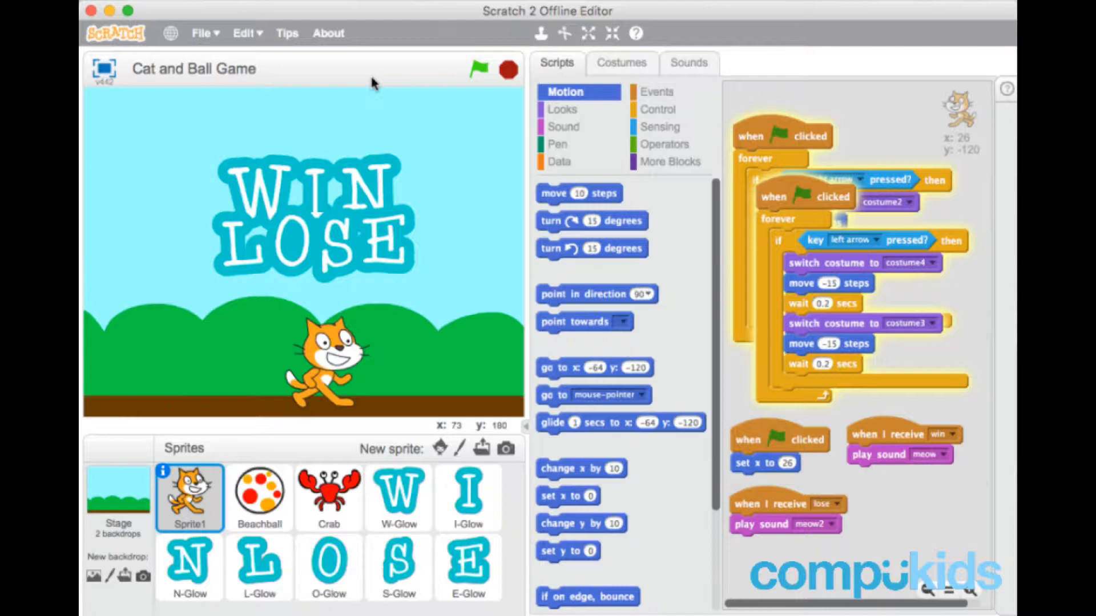
pyautogui.moveTo(372, 81)
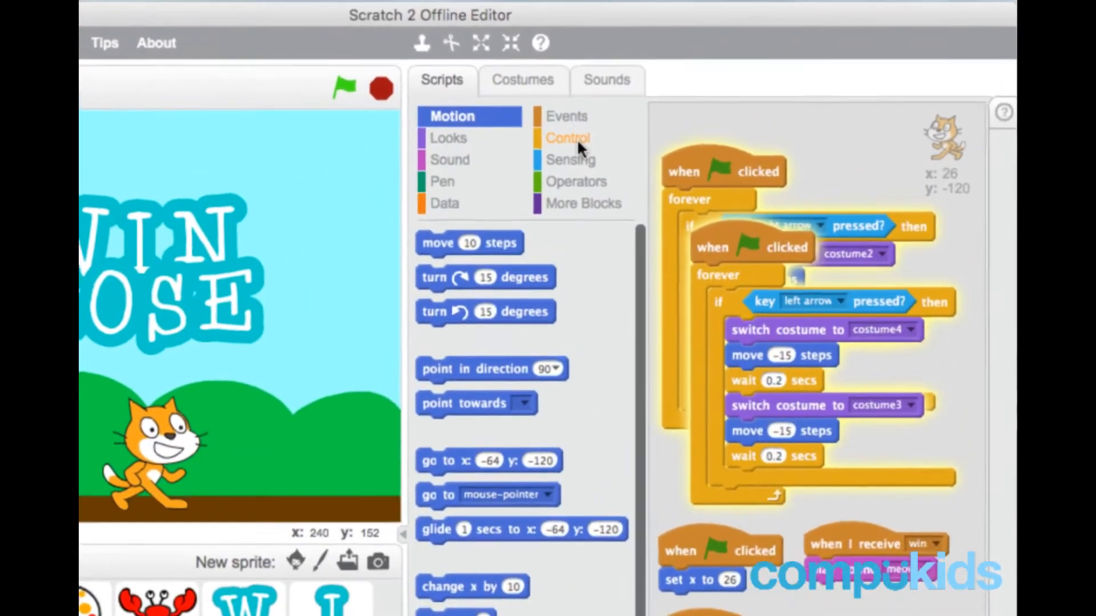
# - Show the Control blocks palette and scroll down to the cat's receive scripts
pyautogui.click(567, 138)
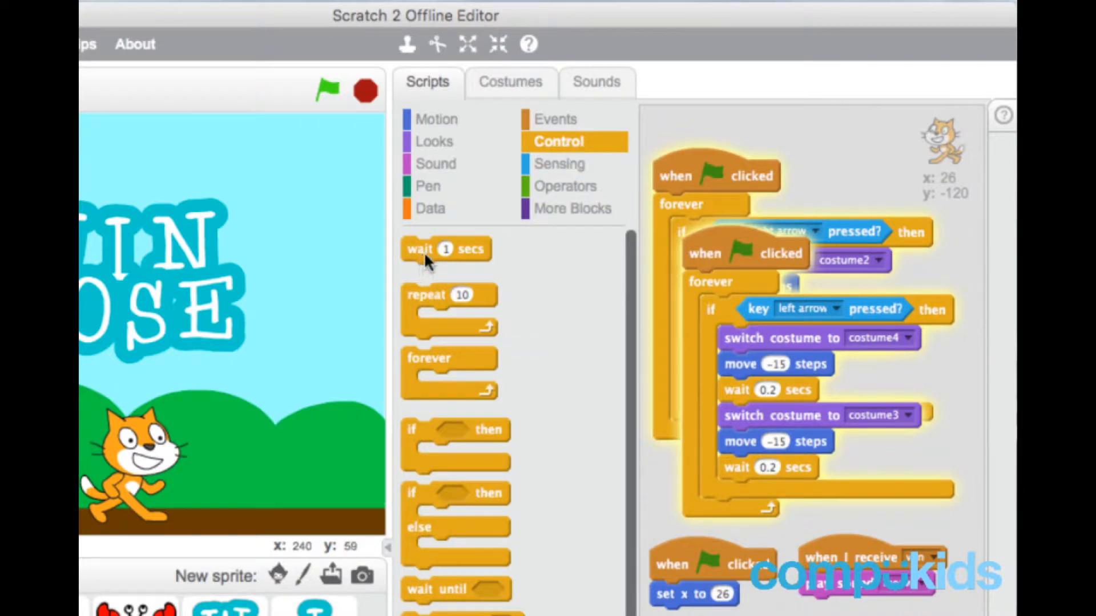
pyautogui.scroll(-3)
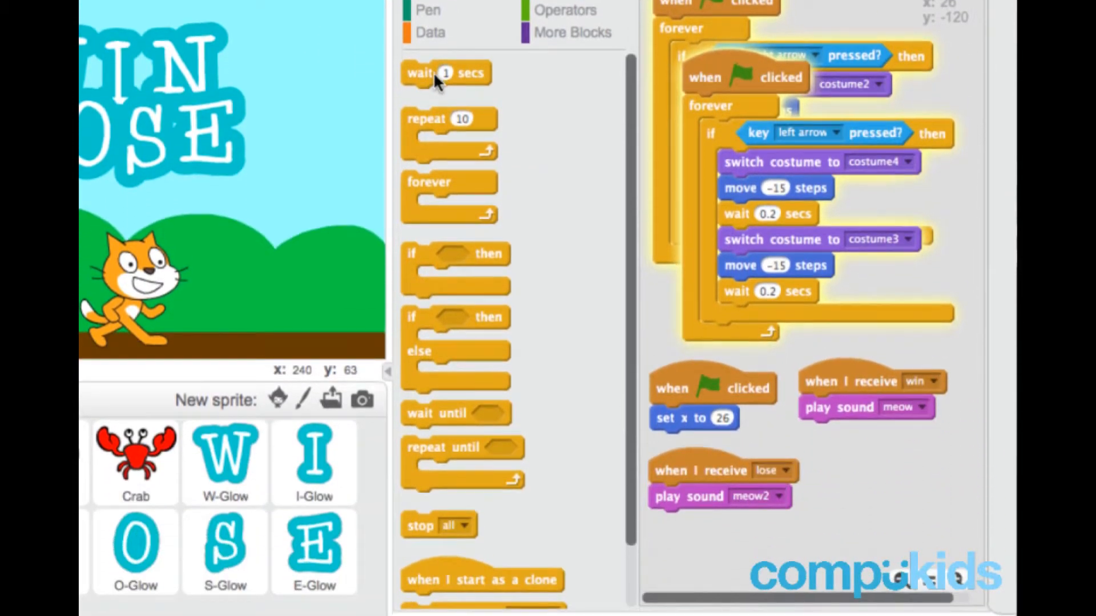
# - Snap a 'wait 1 secs' block under 'play sound meow' in the 'when I receive win' script
pyautogui.moveTo(446, 72); pyautogui.dragTo(838, 432)
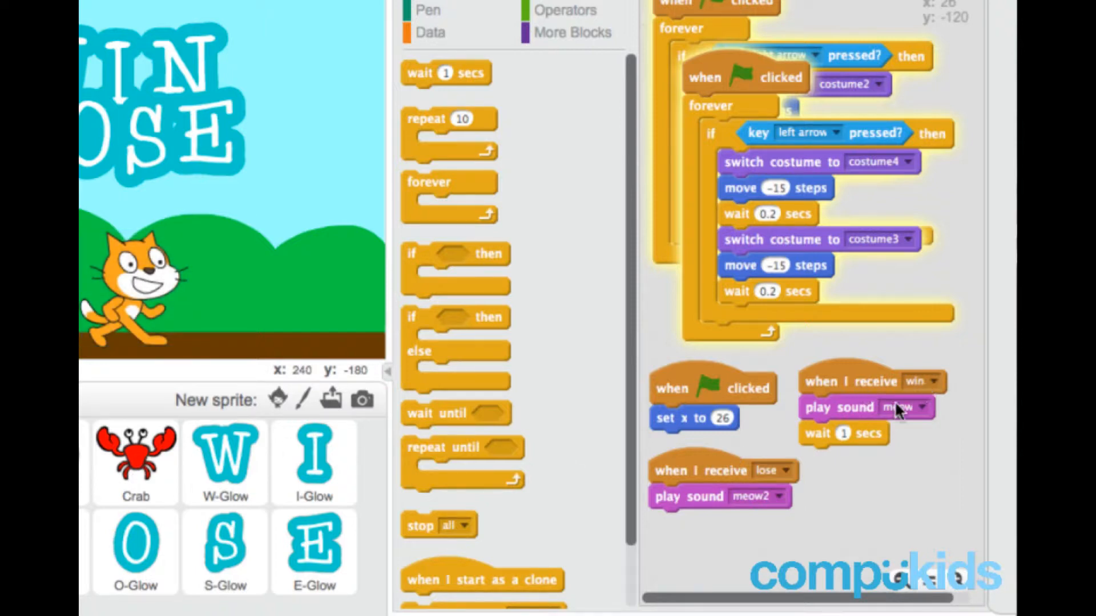
pyautogui.moveTo(904, 416)
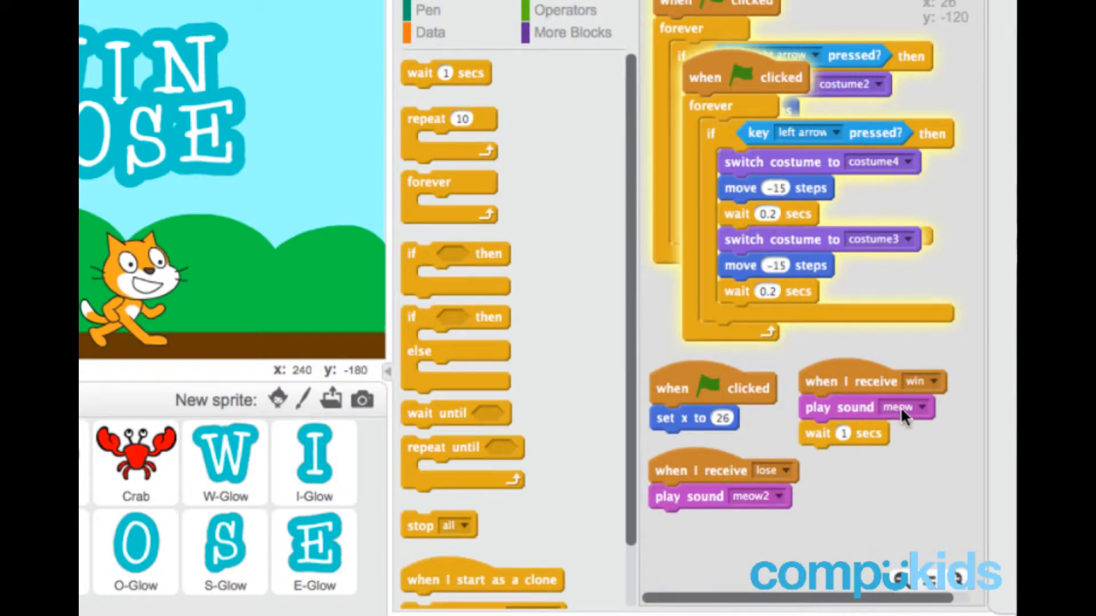
pyautogui.moveTo(859, 447)
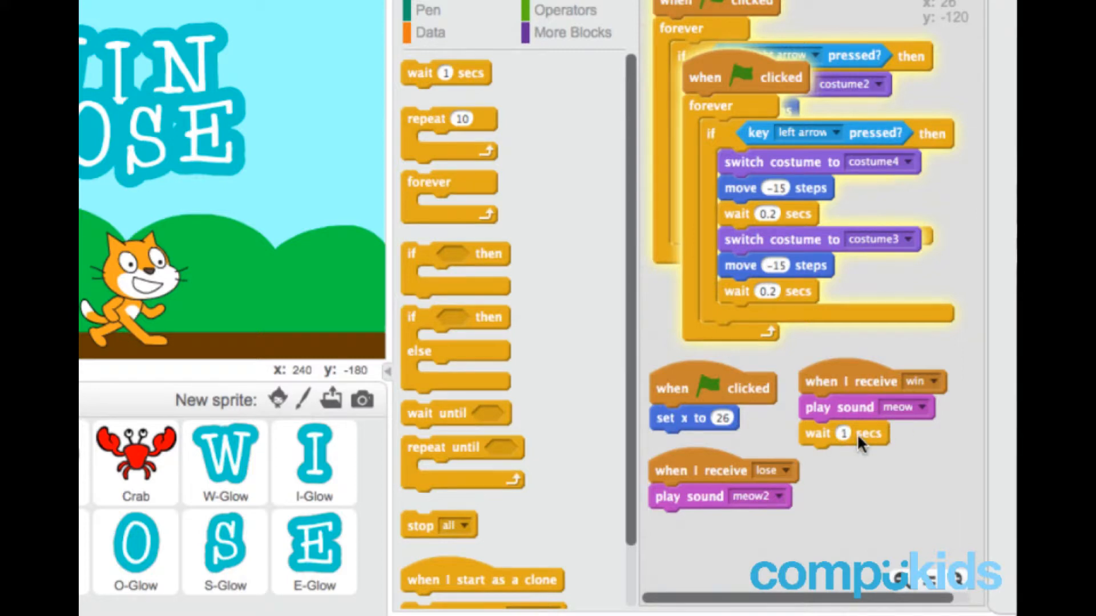
pyautogui.moveTo(461, 538)
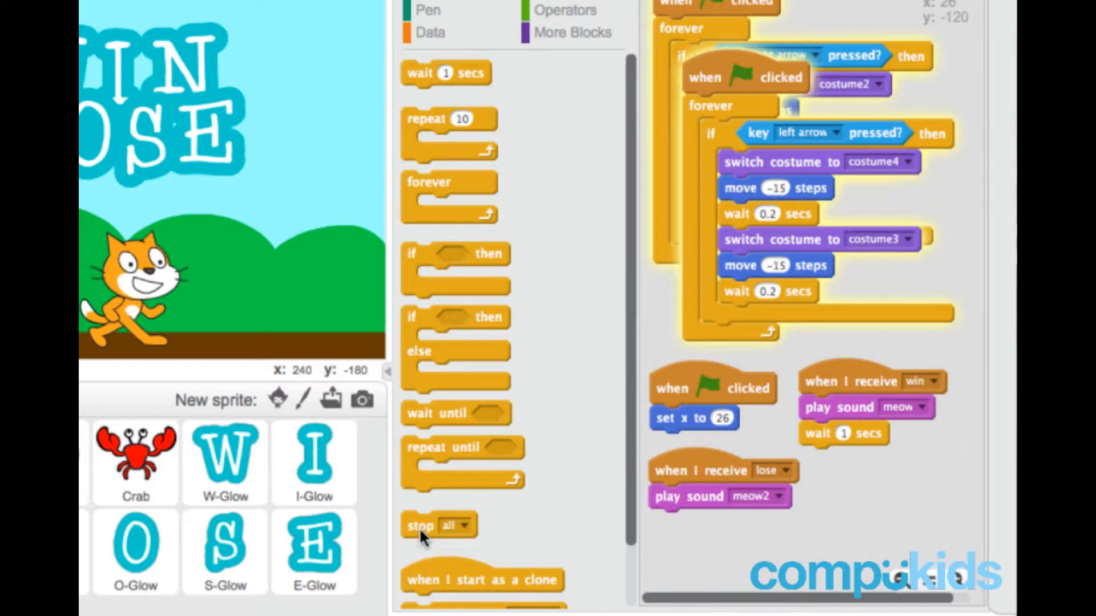
# - Attach 'stop all' below 'wait 1 secs' in the cat's win receive script
pyautogui.moveTo(420, 526); pyautogui.dragTo(845, 466)
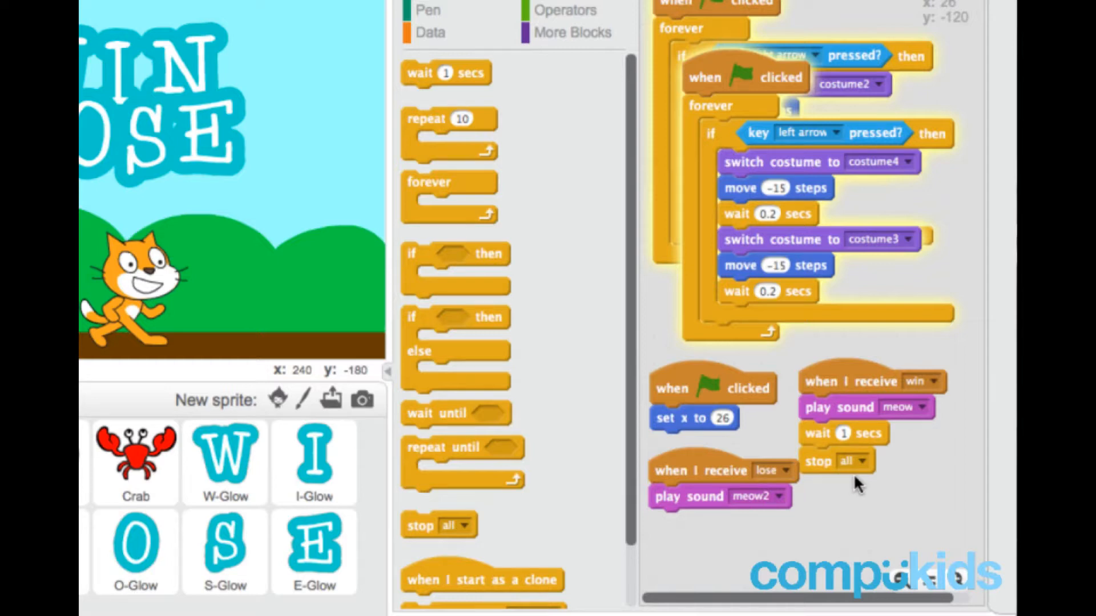
pyautogui.moveTo(835, 384)
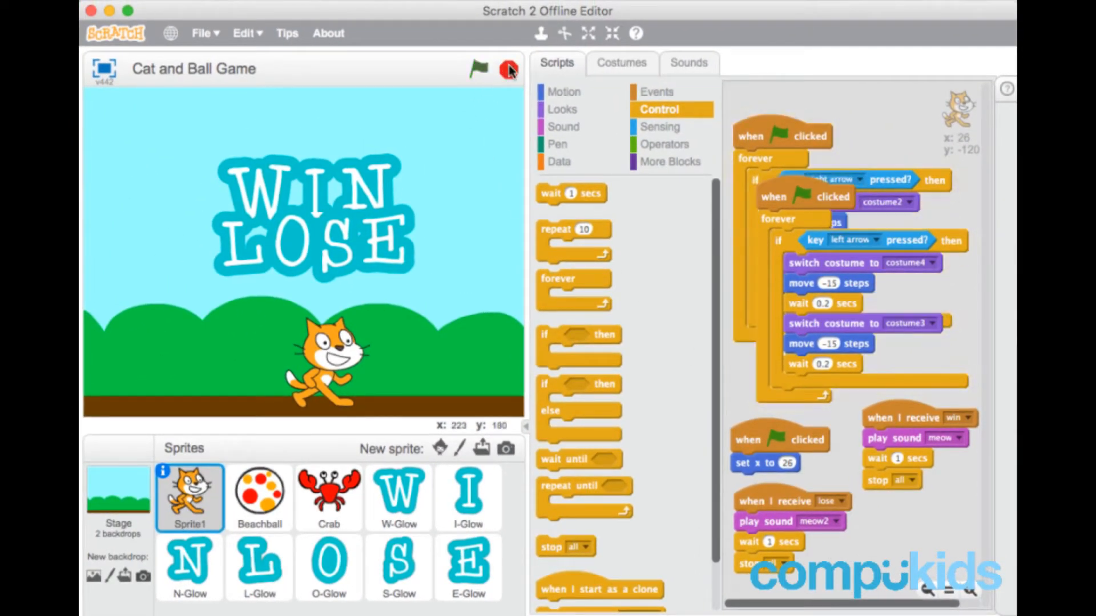
# - Run the game to confirm it halts after WIN appears, then run it again
pyautogui.click(478, 69)
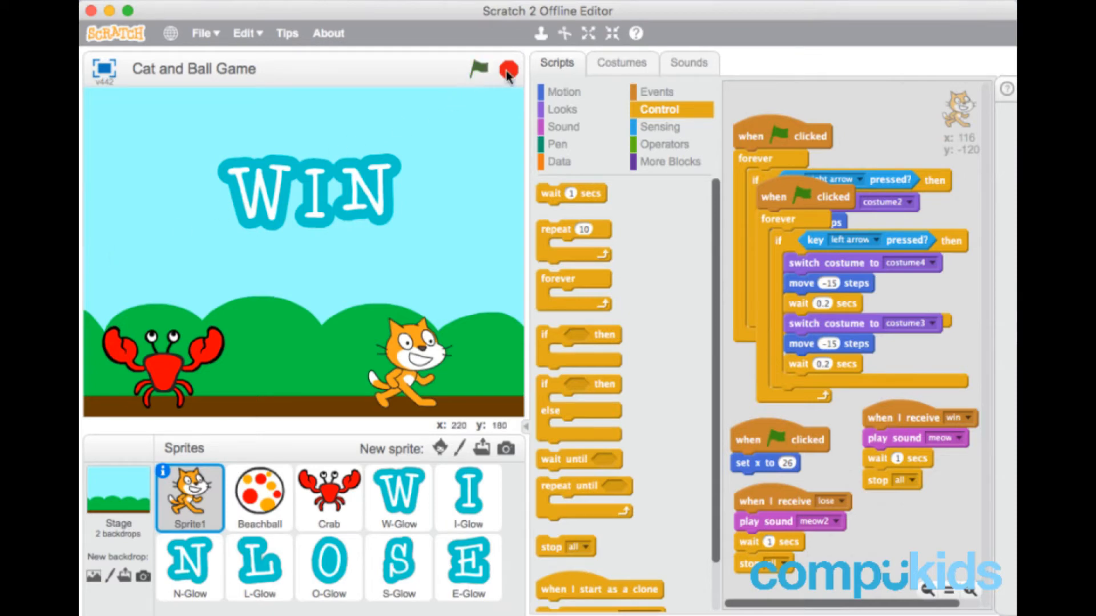
pyautogui.click(508, 69)
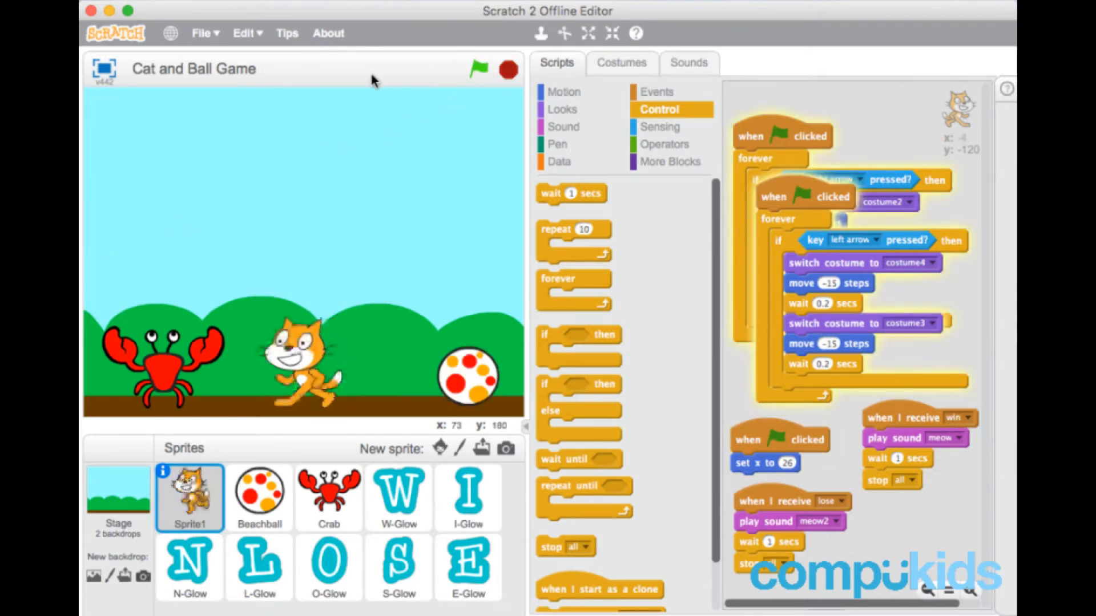